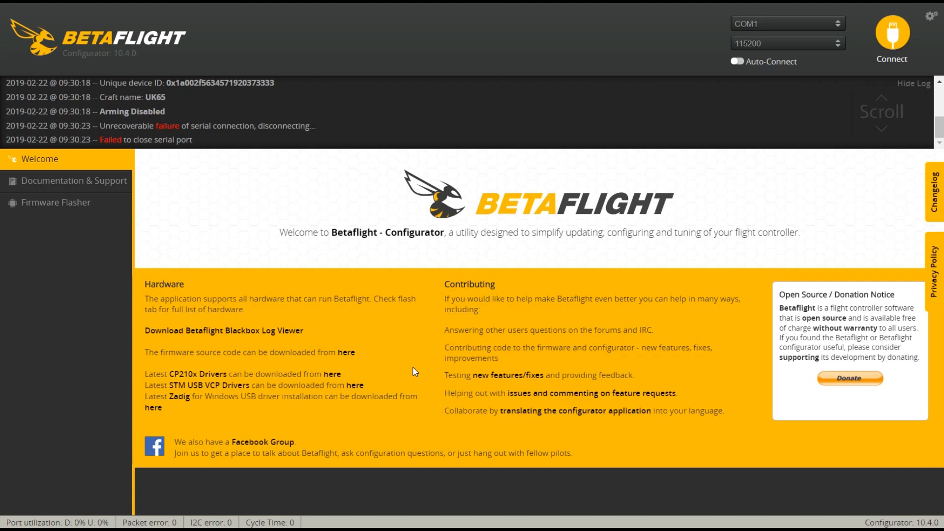
Step: Connect to the CBFR flight controller, check the receiver channels, then go to Modes
{"action": "left_click", "coordinate": [891, 30]}
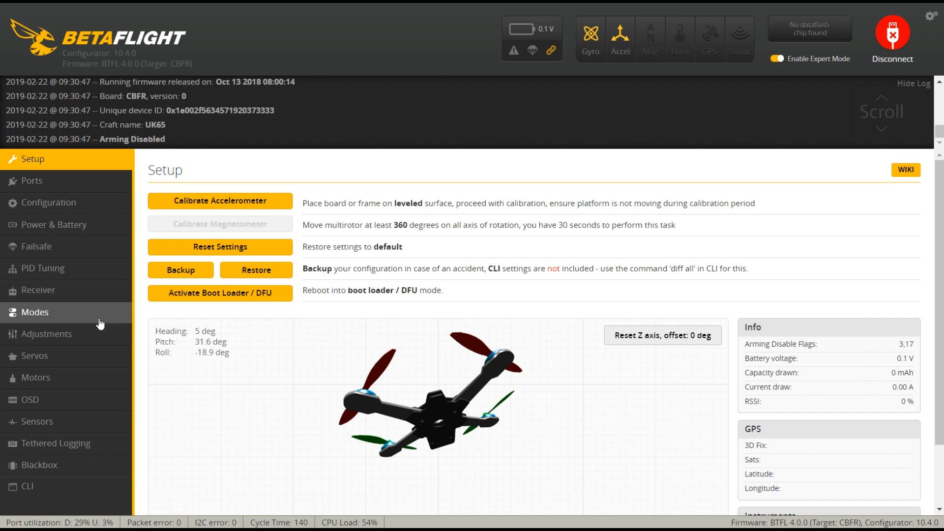
{"action": "mouse_move", "coordinate": [93, 310]}
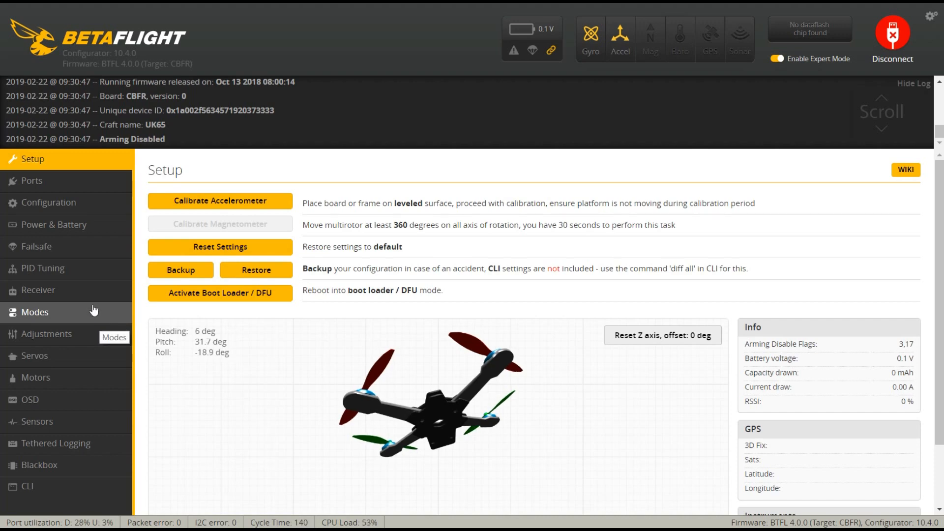
{"action": "left_click", "coordinate": [37, 289]}
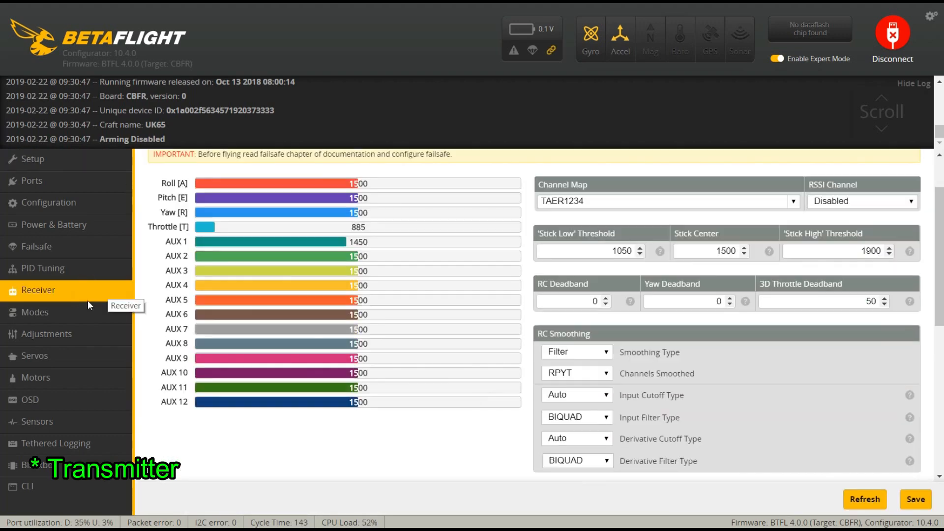
{"action": "left_click", "coordinate": [34, 312]}
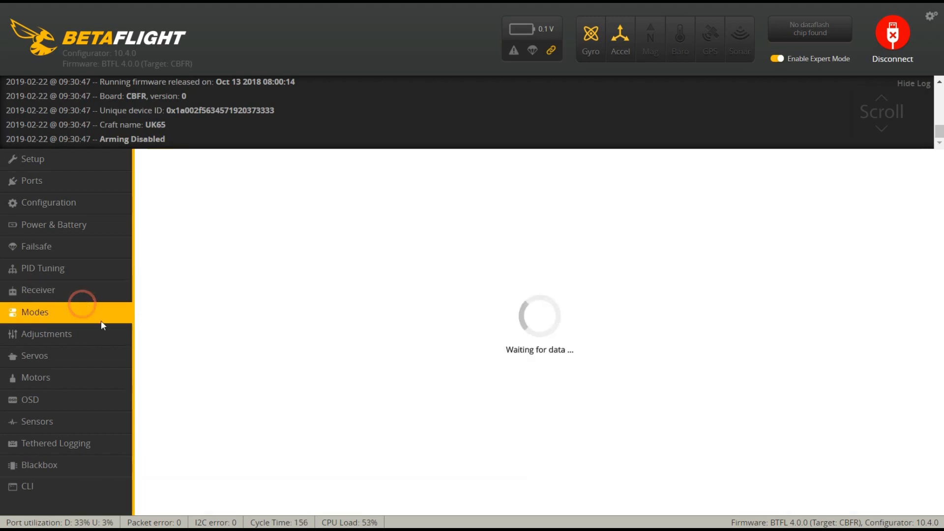
{"action": "left_click", "coordinate": [34, 312]}
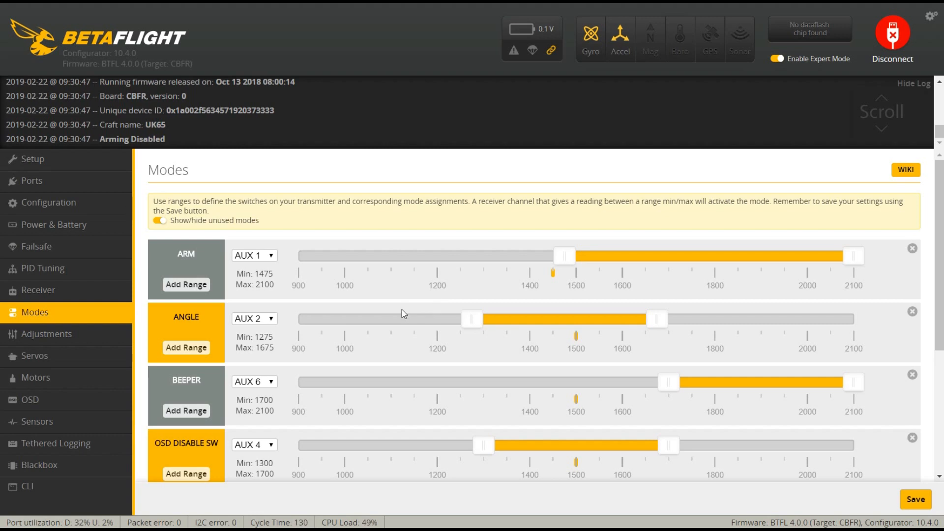
{"action": "mouse_move", "coordinate": [492, 371]}
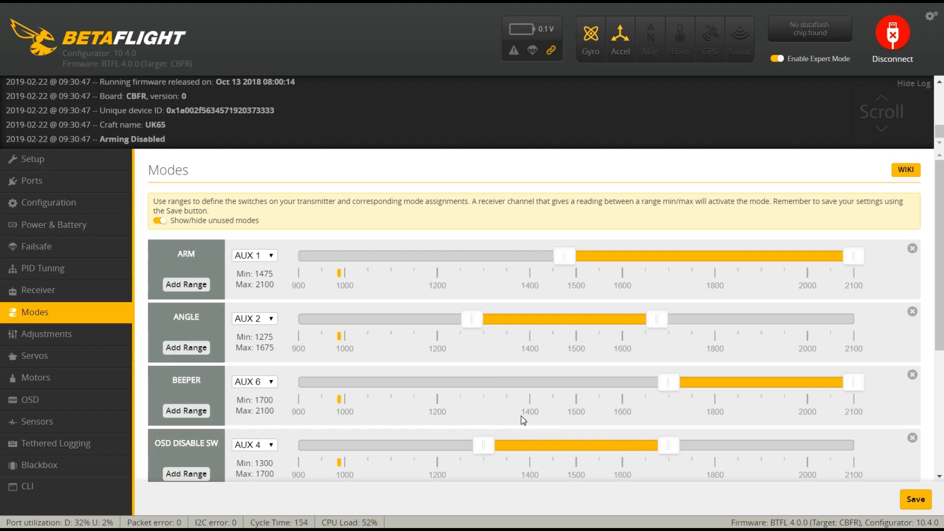
{"action": "mouse_move", "coordinate": [535, 414]}
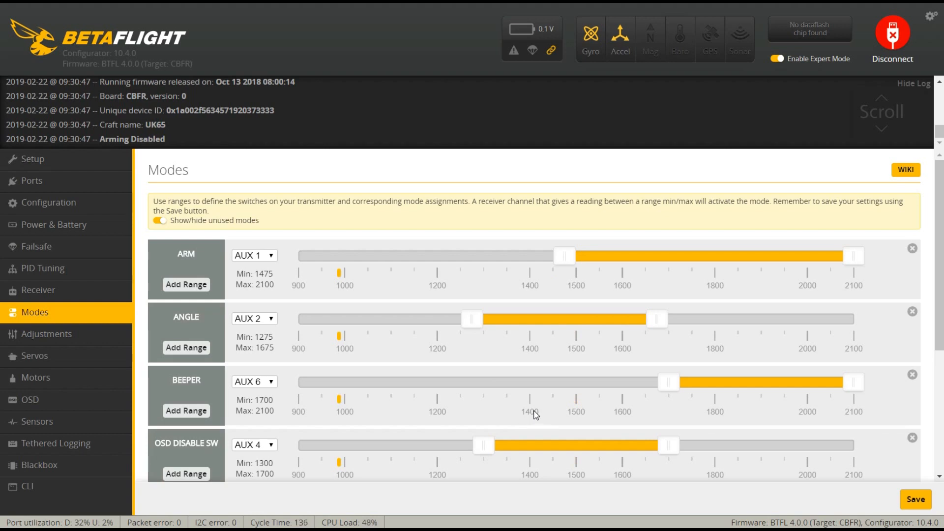
{"action": "mouse_move", "coordinate": [549, 402]}
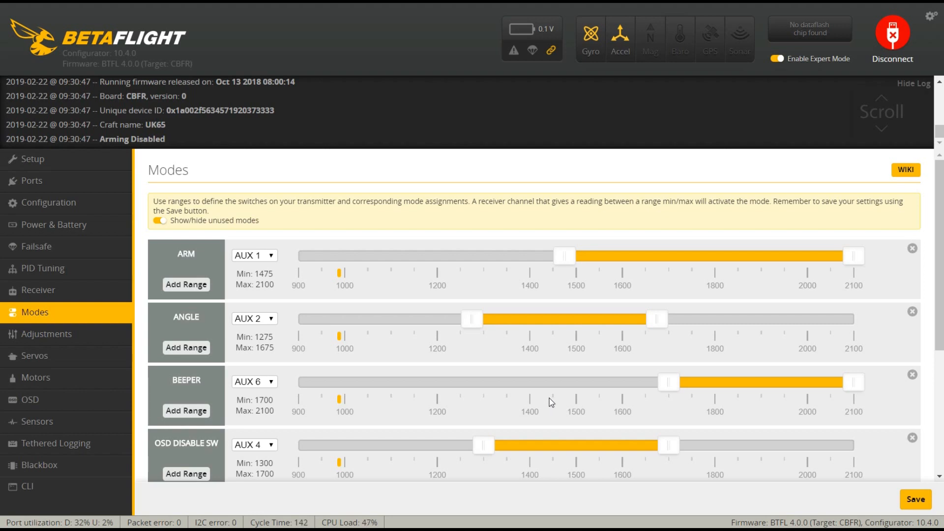
{"action": "mouse_move", "coordinate": [547, 411]}
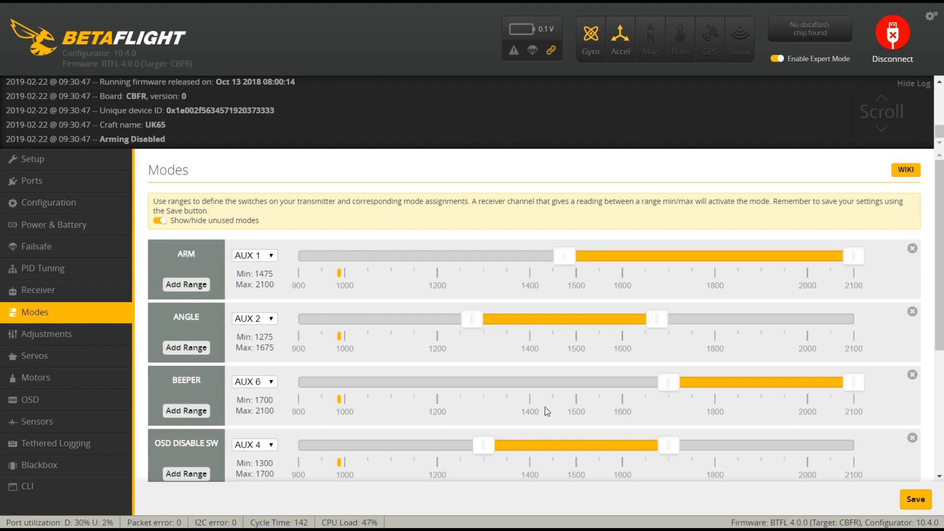
{"action": "mouse_move", "coordinate": [485, 376]}
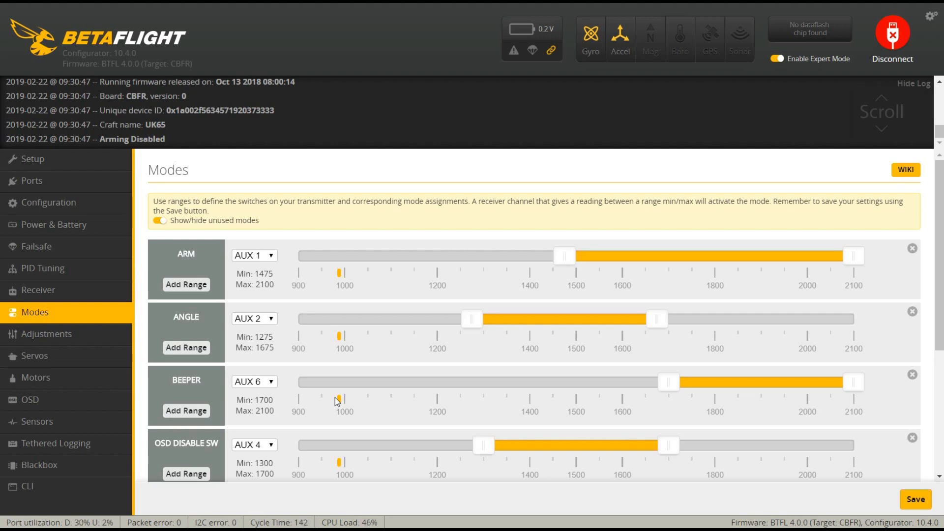
{"action": "mouse_move", "coordinate": [443, 335]}
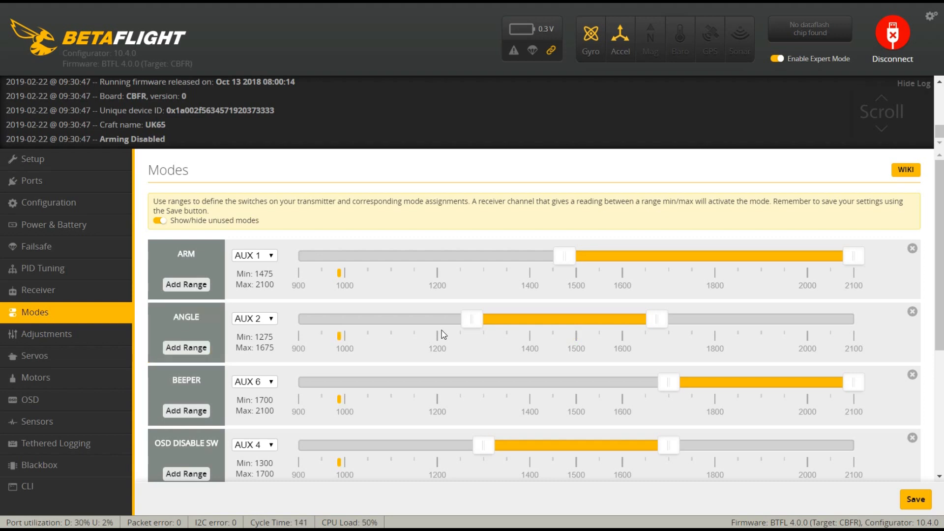
Step: Lower the FLIP OVER AFTER CRASH range start on AUX 3 to 1425
{"action": "scroll", "scroll_direction": "down", "scroll_amount": 3}
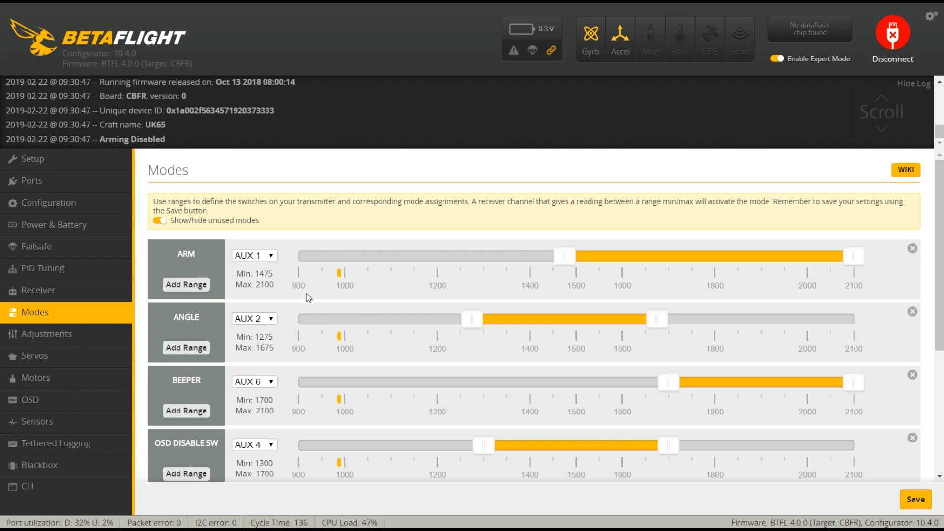
{"action": "scroll", "scroll_direction": "down", "scroll_amount": 3}
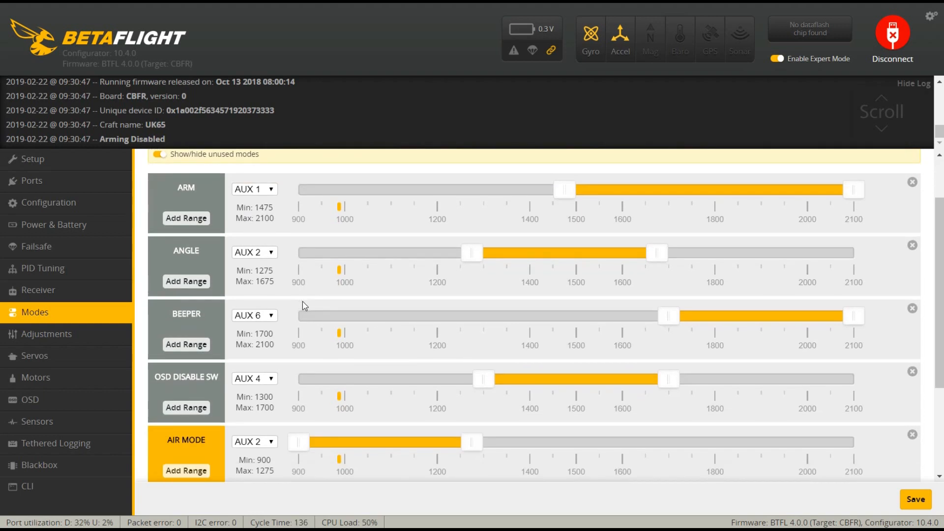
{"action": "mouse_move", "coordinate": [224, 271]}
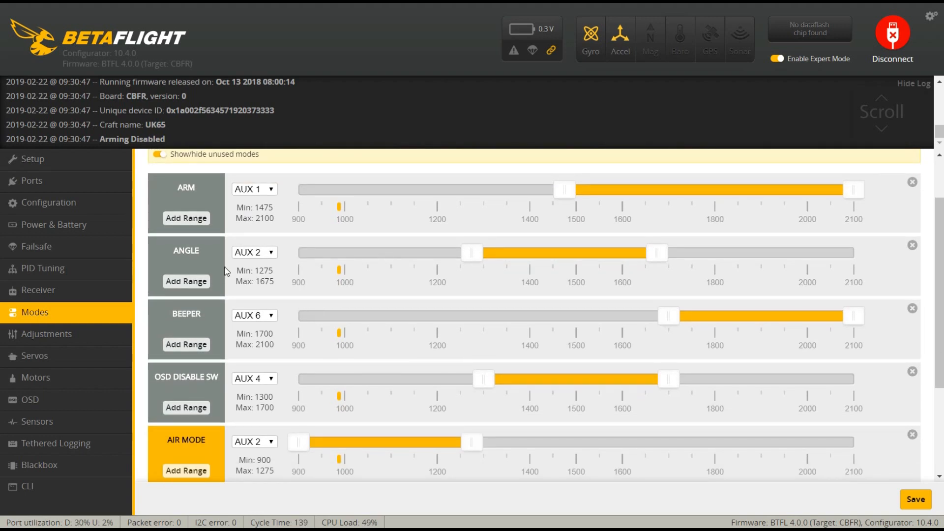
{"action": "scroll", "scroll_direction": "down", "scroll_amount": 3}
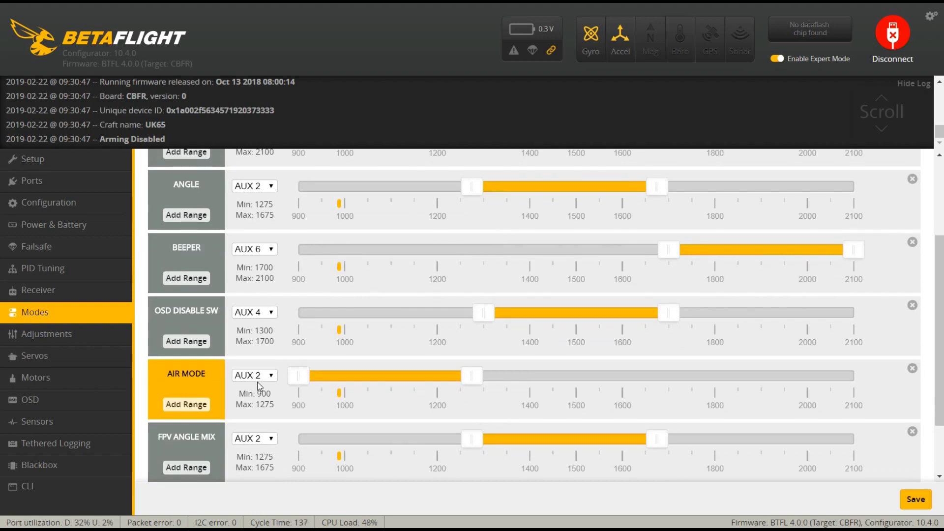
{"action": "scroll", "scroll_direction": "down", "scroll_amount": 3}
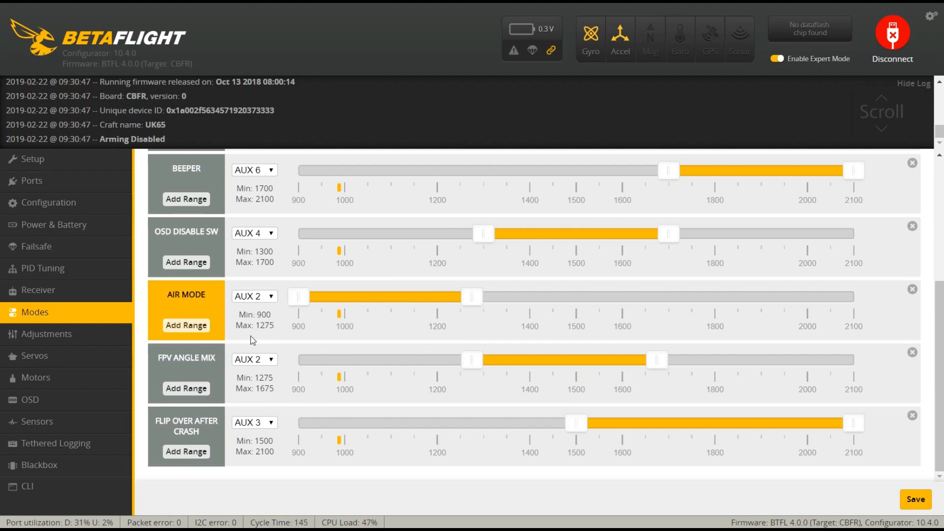
{"action": "mouse_move", "coordinate": [329, 402]}
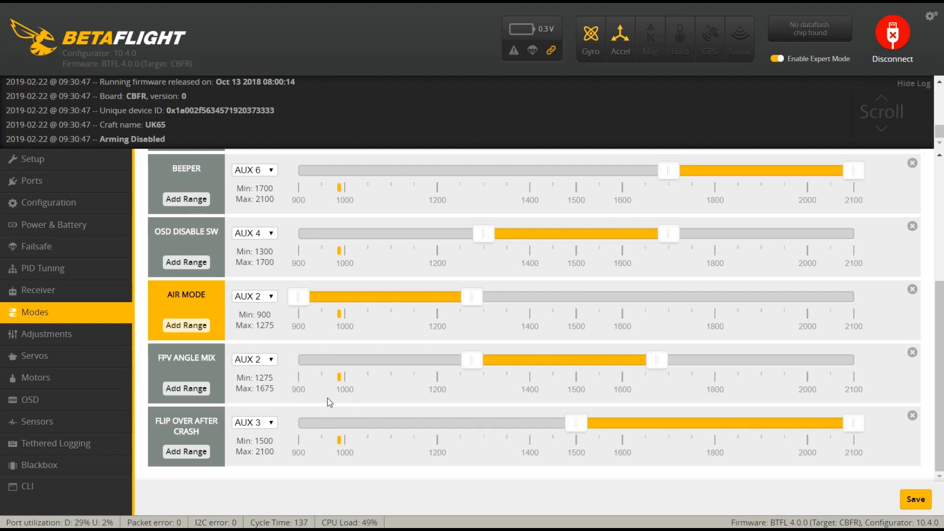
{"action": "mouse_move", "coordinate": [570, 330]}
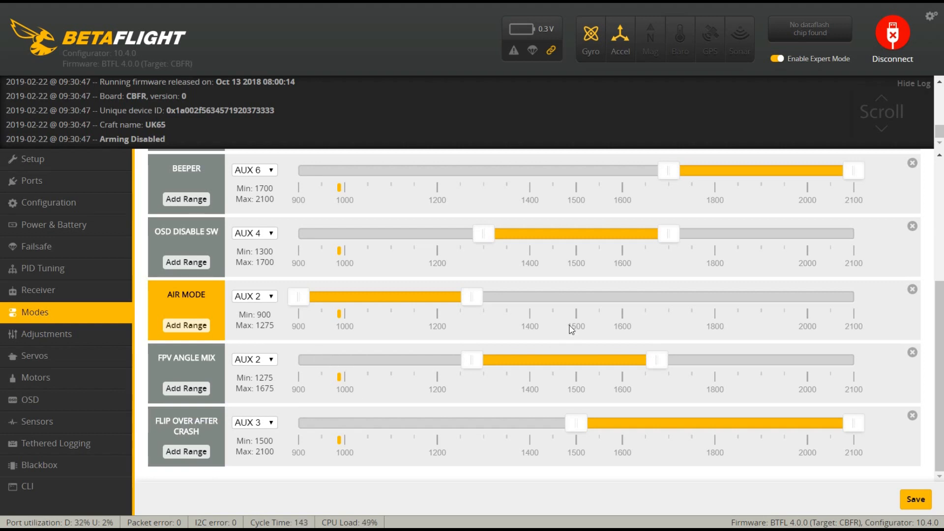
{"action": "mouse_move", "coordinate": [560, 362]}
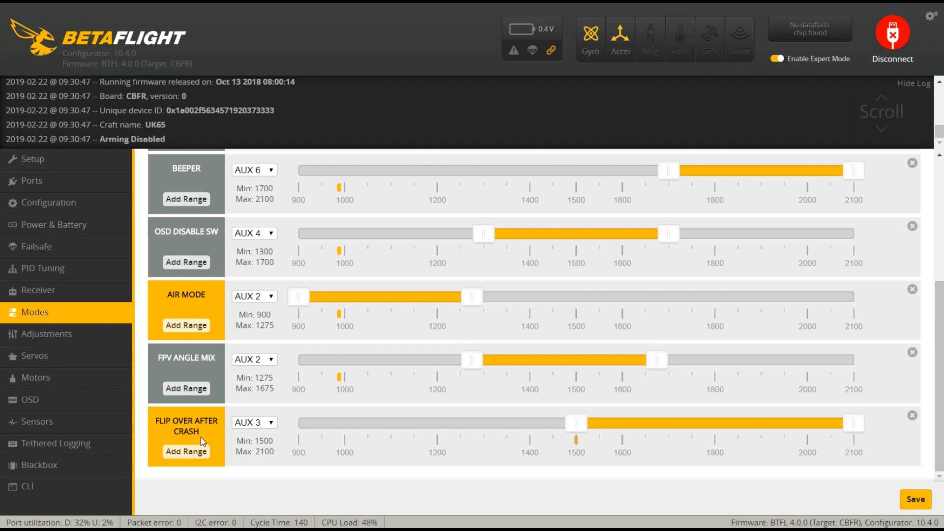
{"action": "left_click_drag", "start_coordinate": [575, 423], "coordinate": [541, 423]}
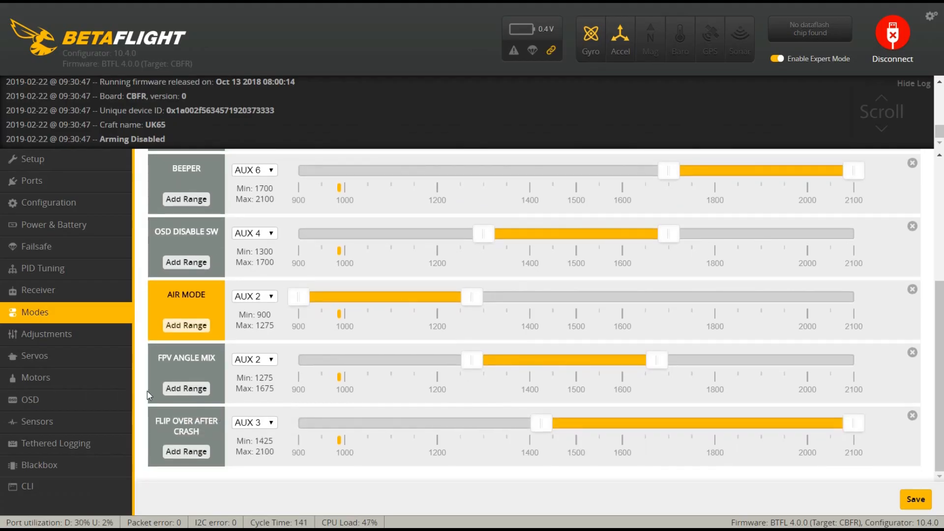
{"action": "scroll", "scroll_direction": "down", "scroll_amount": 3}
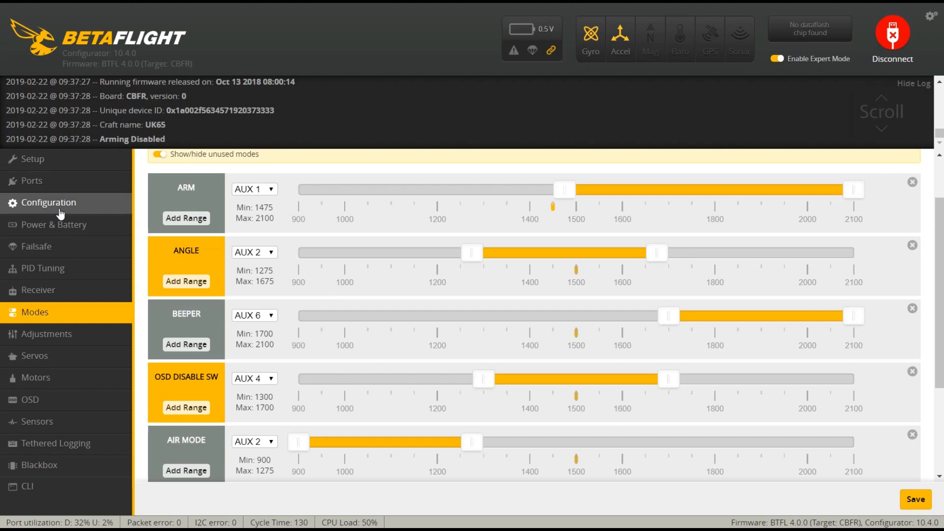
Step: Set the SPI Bus Receiver Provider to FRSKY_X on the Configuration page, then go to OSD
{"action": "left_click", "coordinate": [48, 202]}
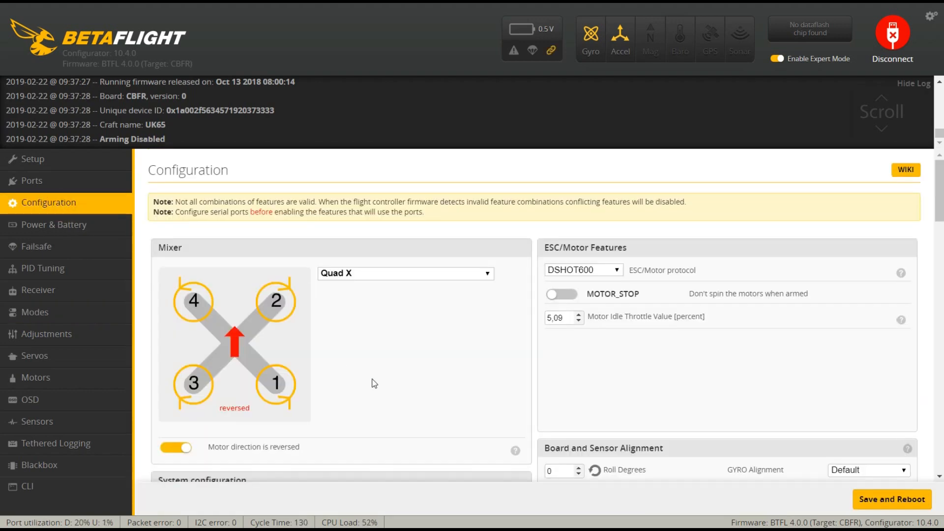
{"action": "scroll", "scroll_direction": "down", "scroll_amount": 3}
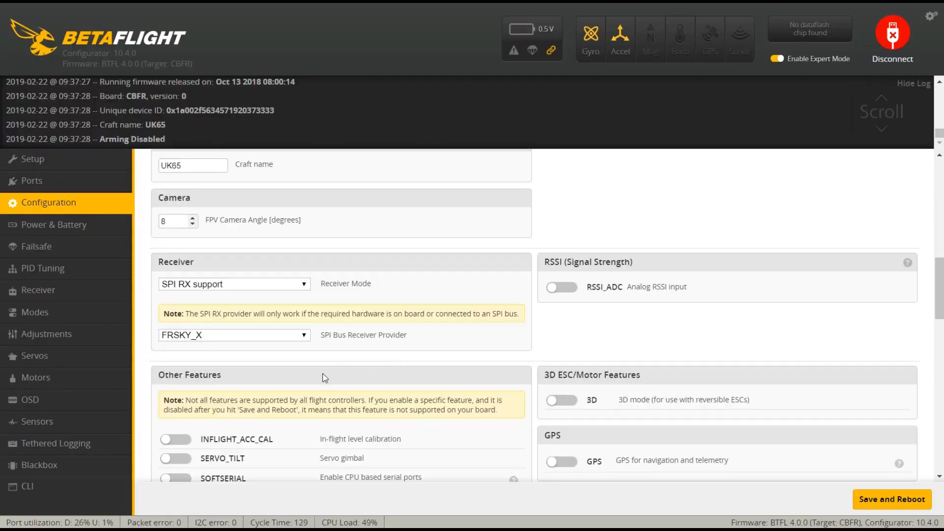
{"action": "left_click", "coordinate": [303, 335]}
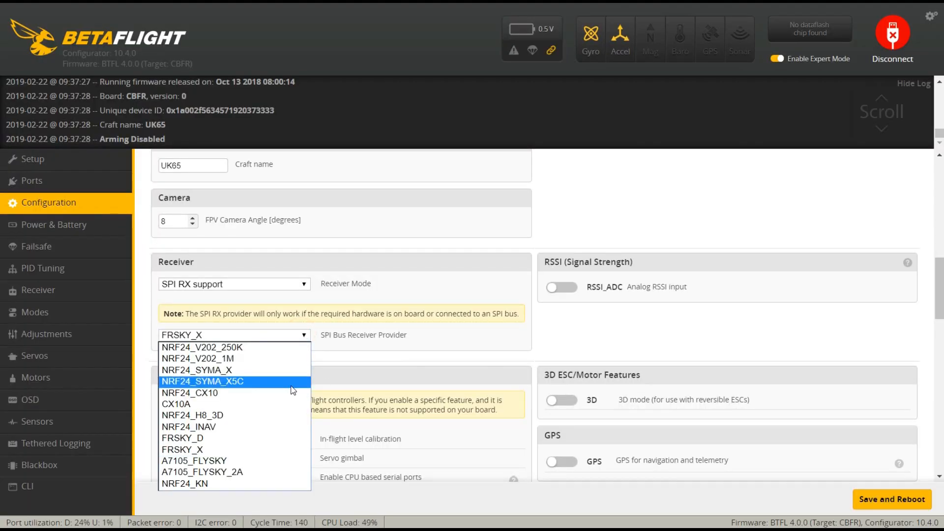
{"action": "mouse_move", "coordinate": [222, 419]}
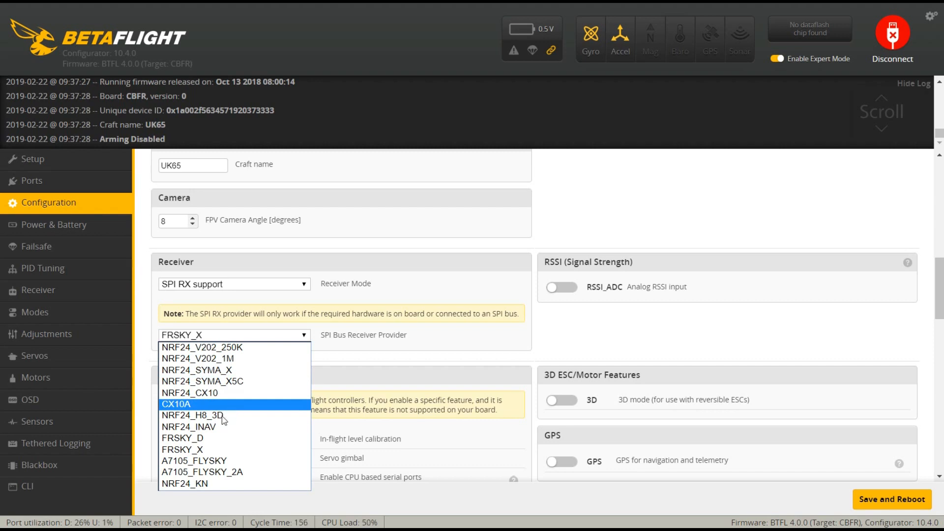
{"action": "mouse_move", "coordinate": [207, 449]}
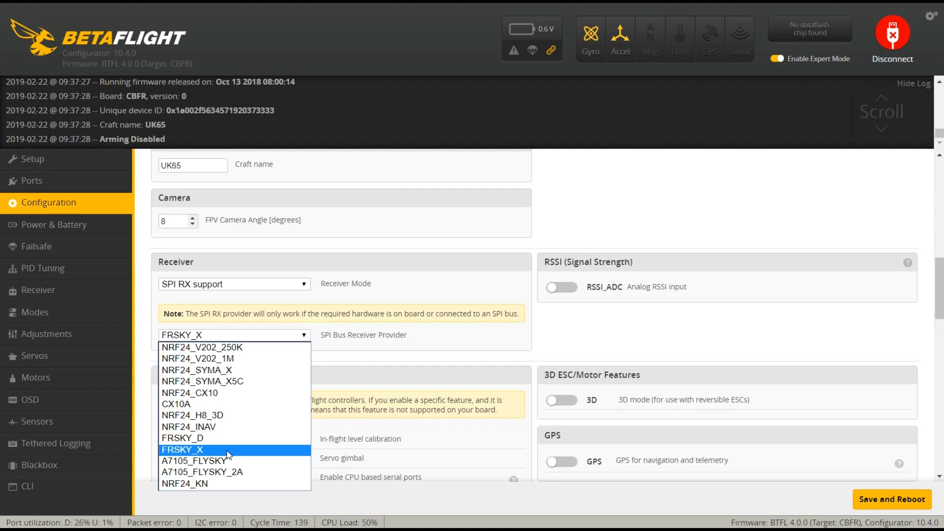
{"action": "left_click", "coordinate": [181, 449]}
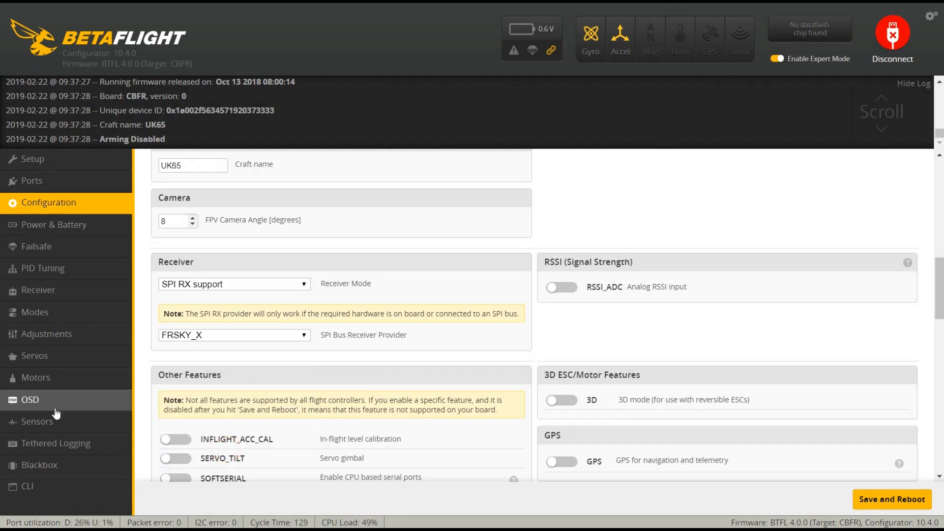
{"action": "left_click", "coordinate": [29, 399]}
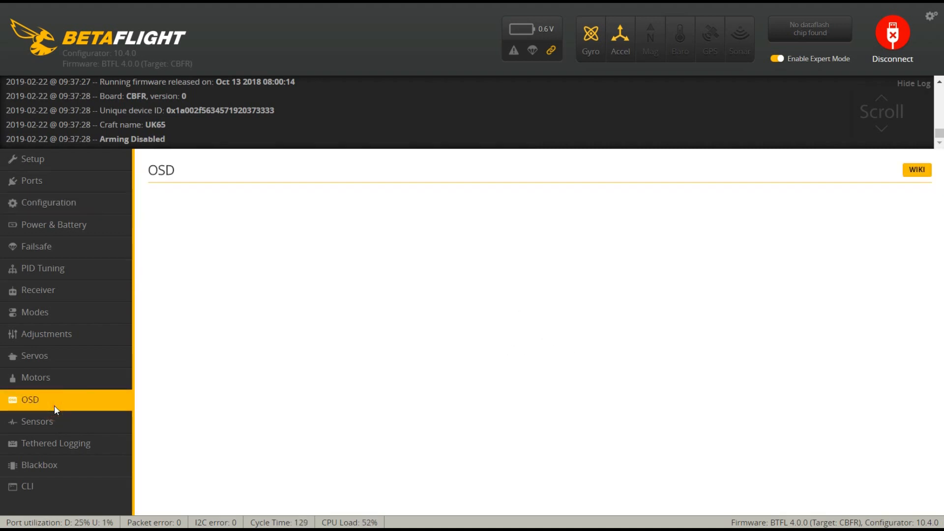
{"action": "left_click", "coordinate": [30, 399]}
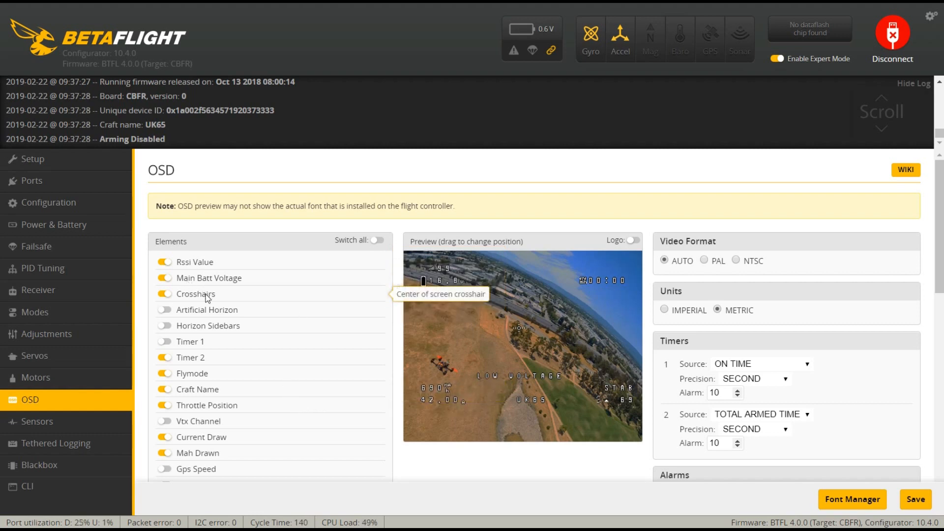
{"action": "mouse_move", "coordinate": [199, 363]}
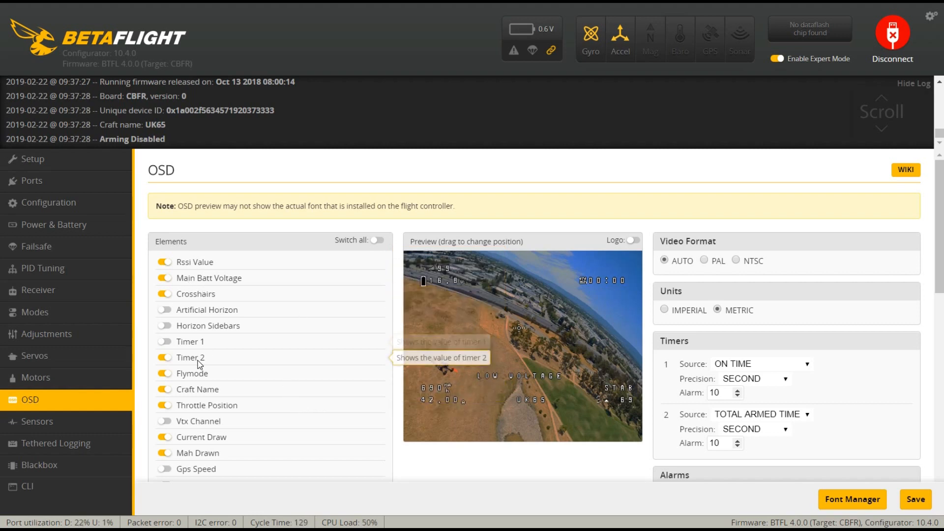
{"action": "mouse_move", "coordinate": [191, 373]}
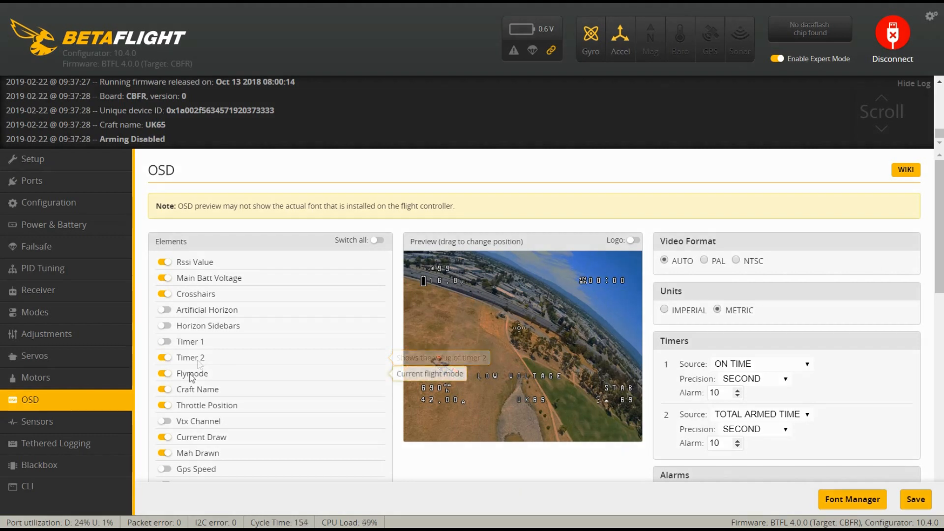
{"action": "mouse_move", "coordinate": [191, 373]}
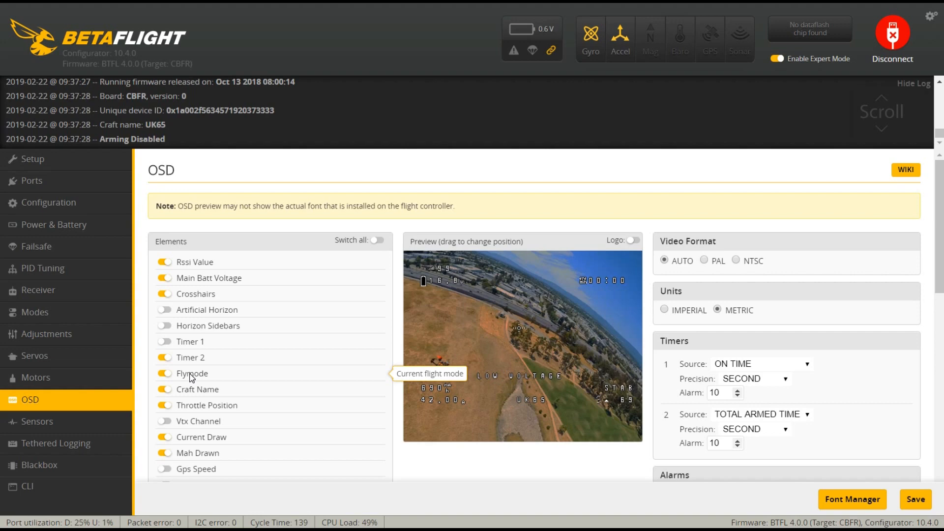
{"action": "scroll", "scroll_direction": "down", "scroll_amount": 3}
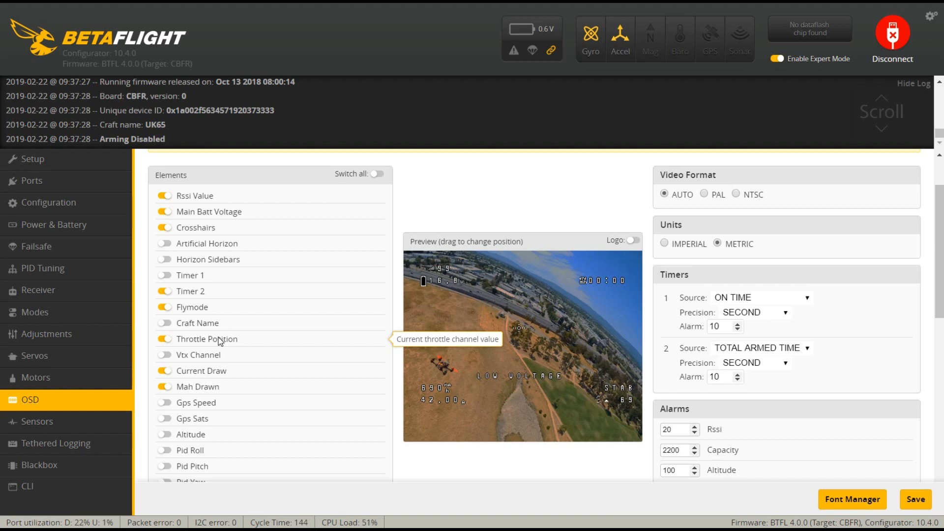
{"action": "mouse_move", "coordinate": [215, 370]}
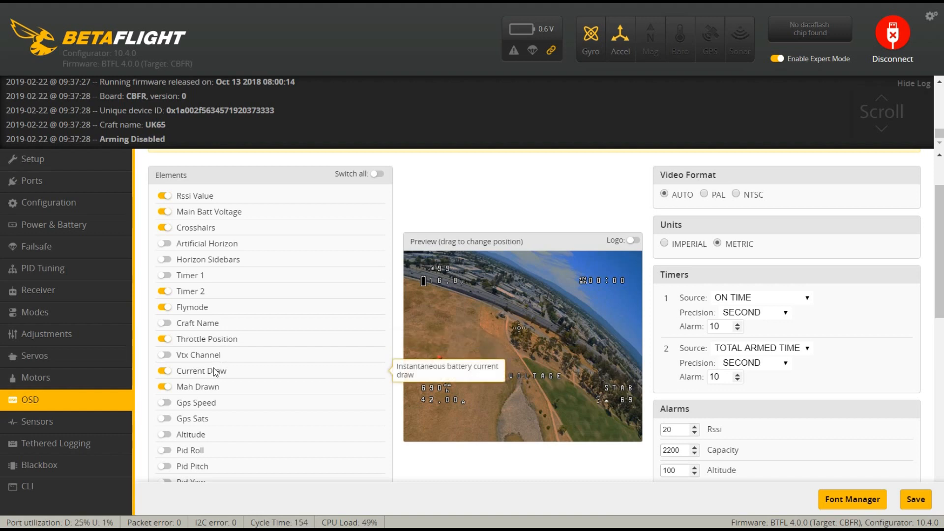
{"action": "mouse_move", "coordinate": [313, 423]}
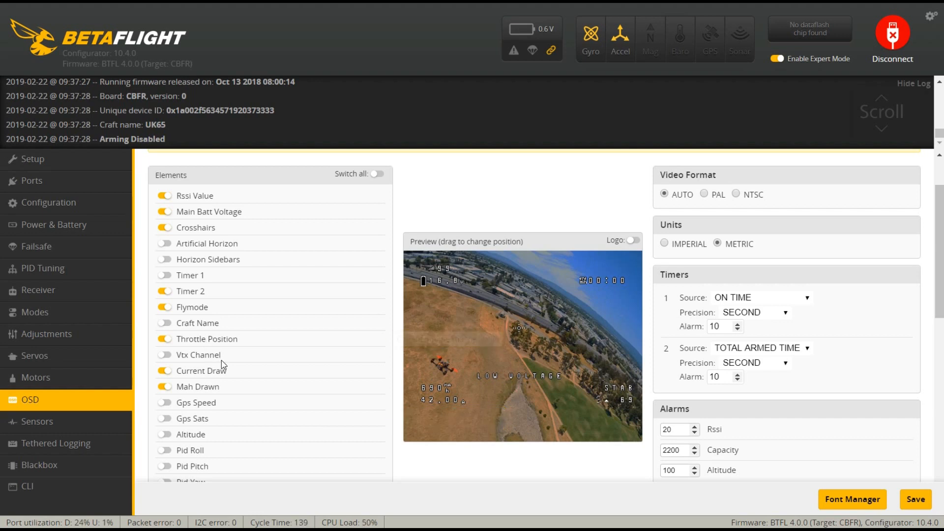
{"action": "mouse_move", "coordinate": [265, 438]}
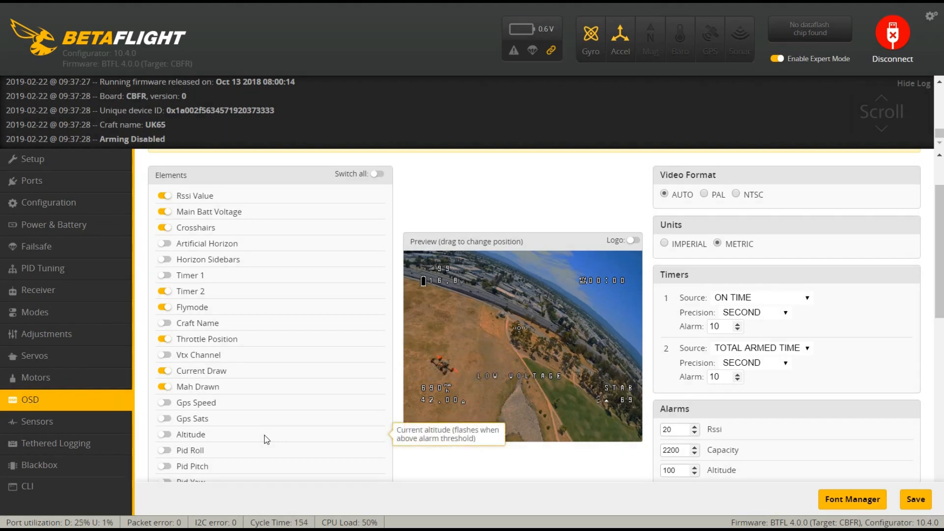
{"action": "mouse_move", "coordinate": [207, 342]}
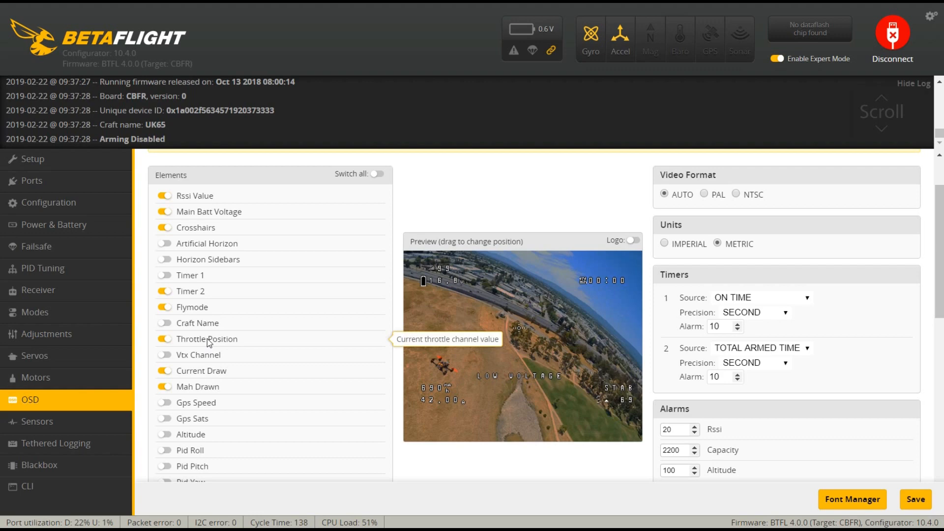
{"action": "scroll", "scroll_direction": "down", "scroll_amount": 3}
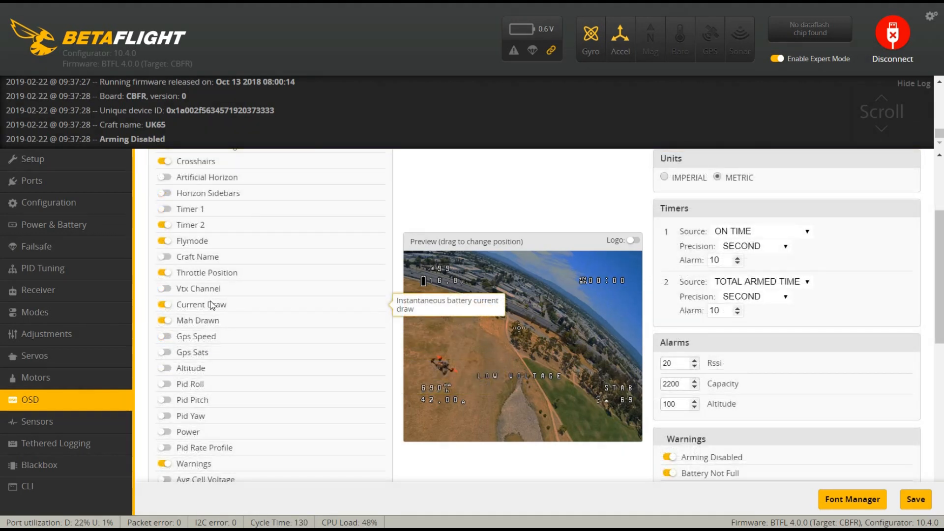
{"action": "mouse_move", "coordinate": [214, 311]}
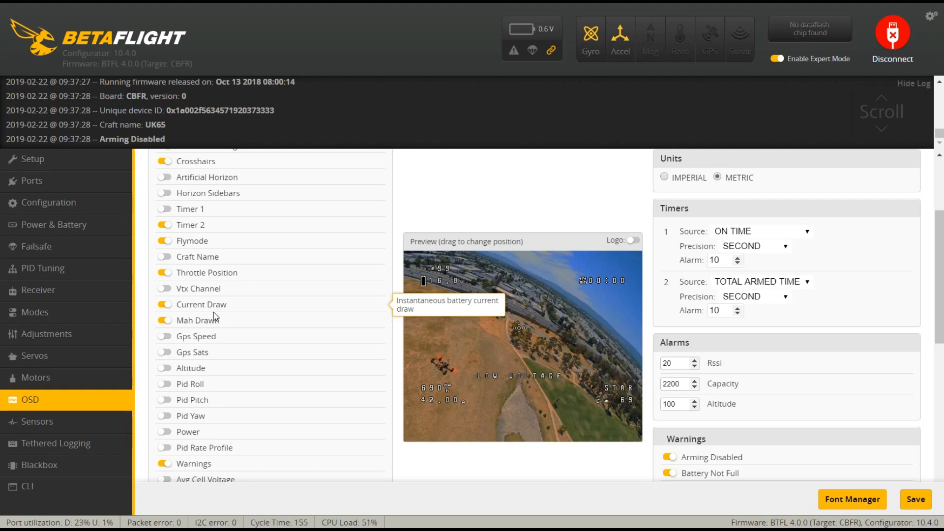
{"action": "scroll", "scroll_direction": "down", "scroll_amount": 3}
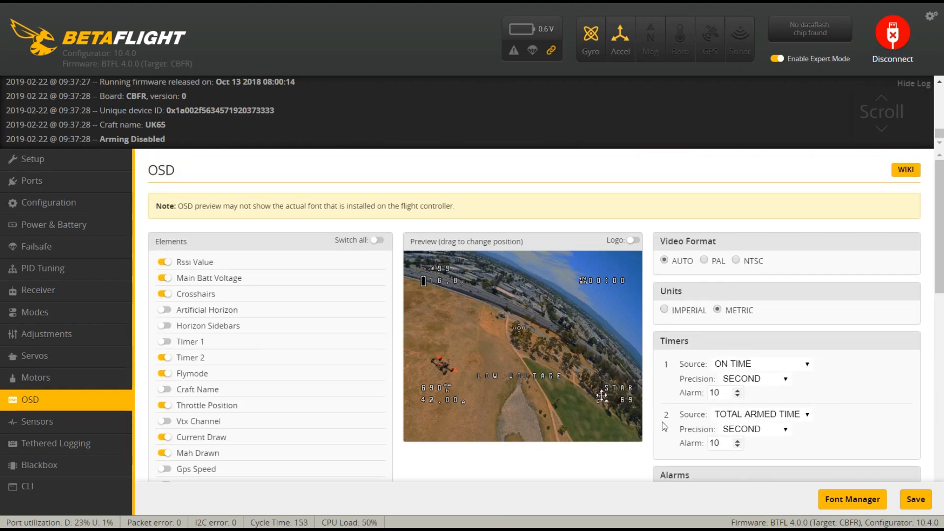
{"action": "mouse_move", "coordinate": [252, 406]}
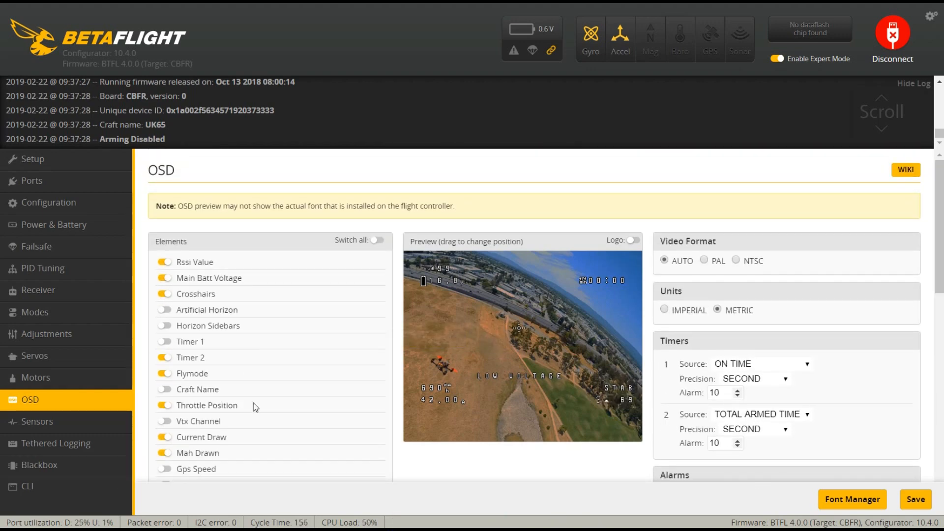
{"action": "mouse_move", "coordinate": [690, 338]}
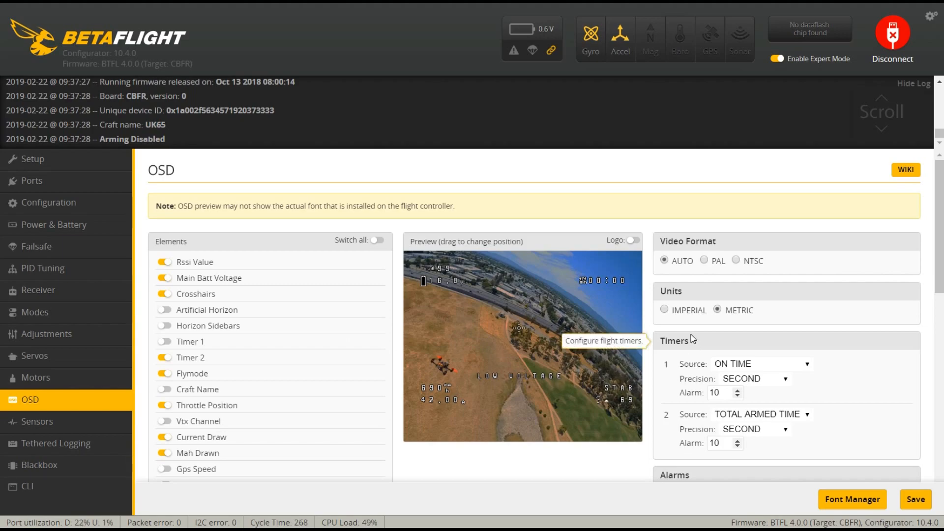